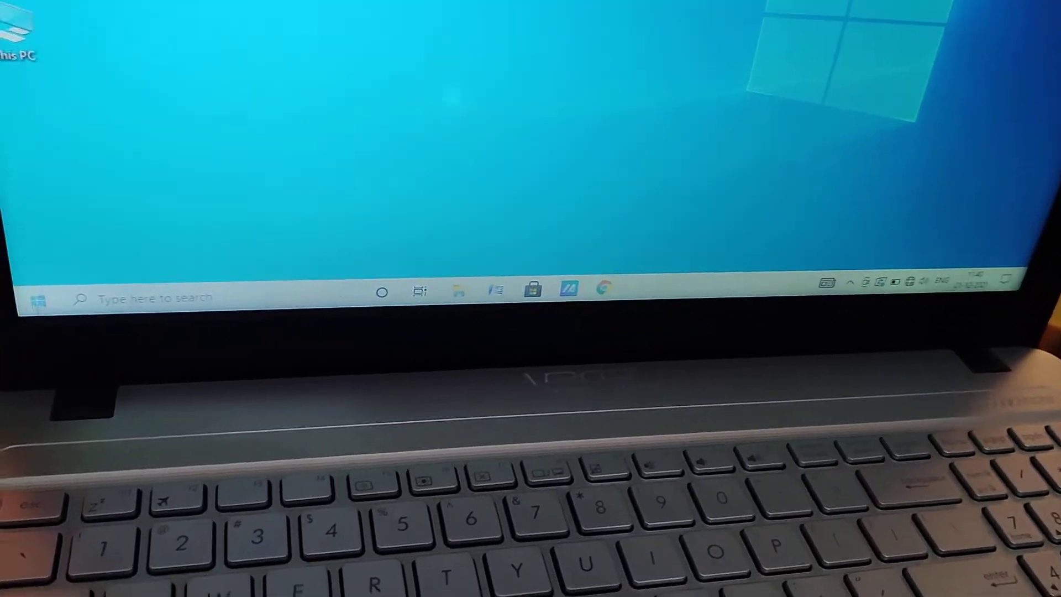
- Start from the Start menu to reach Settings > System > Display
left_click(37, 298)
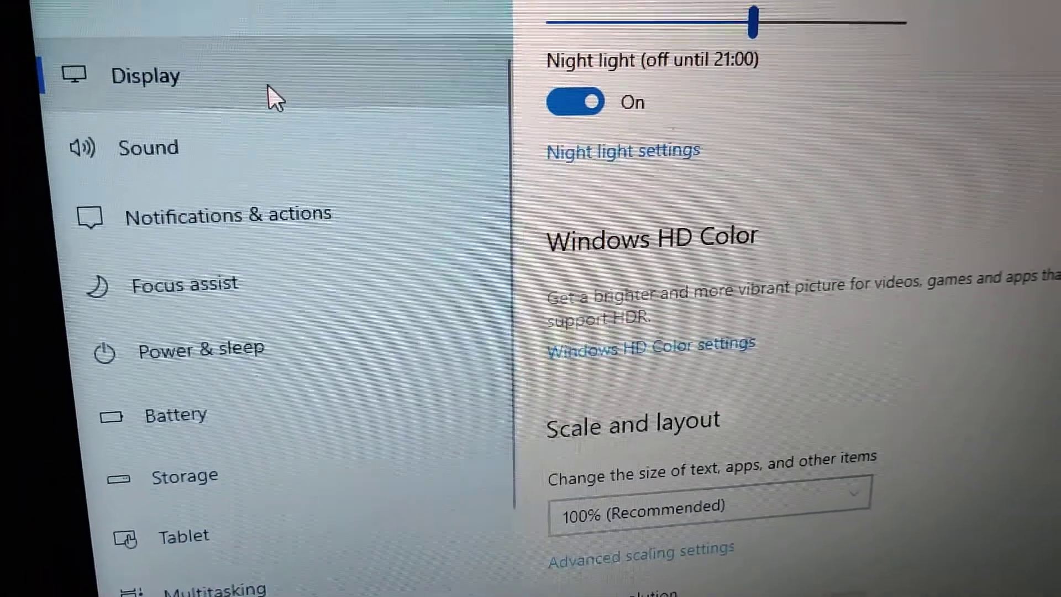
scroll("down", 3)
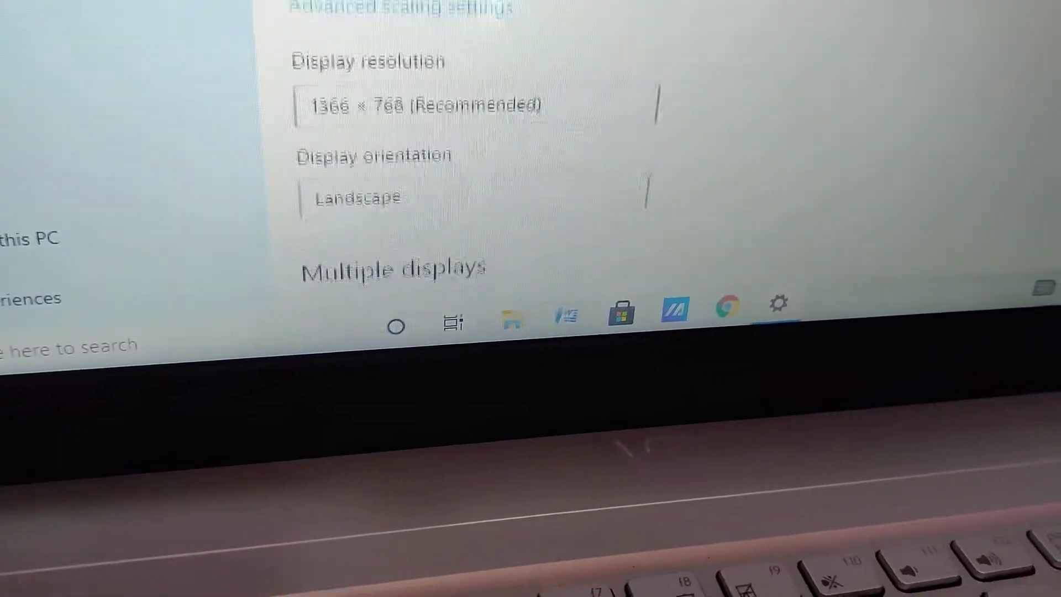
scroll("down", 3)
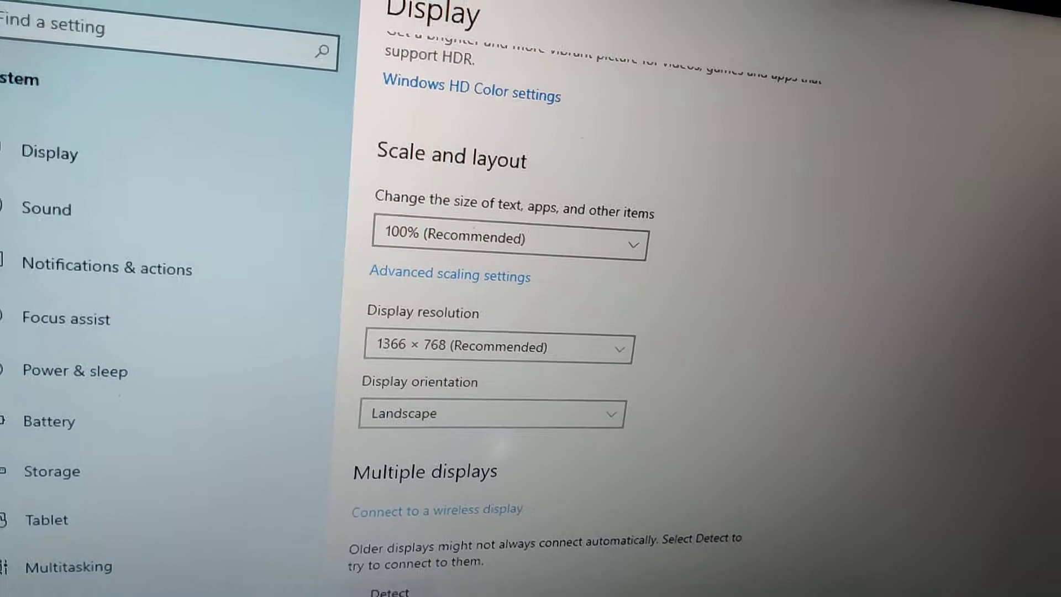
scroll("down", 3)
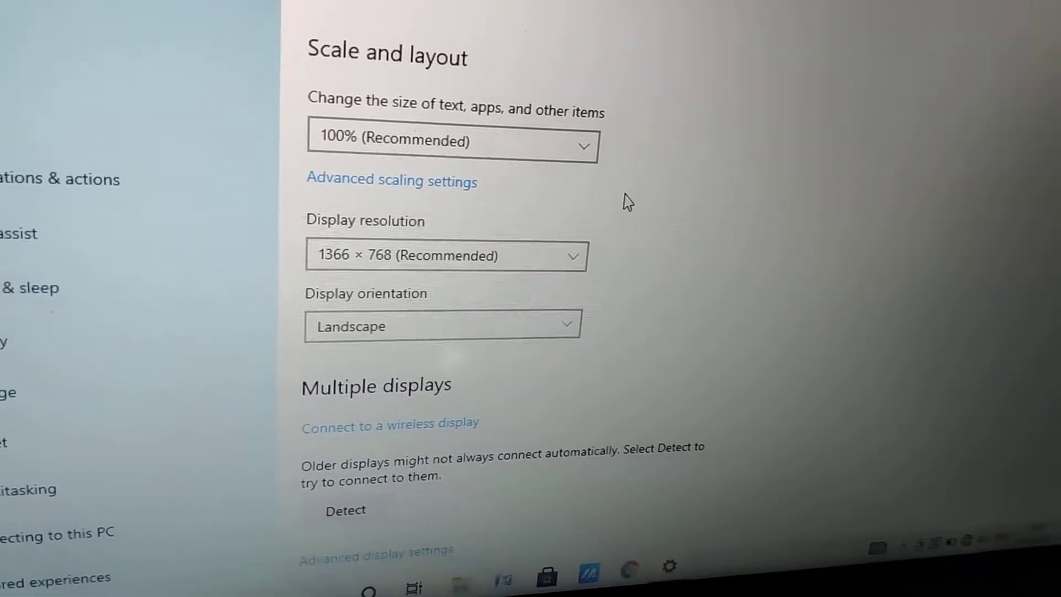
left_click(443, 325)
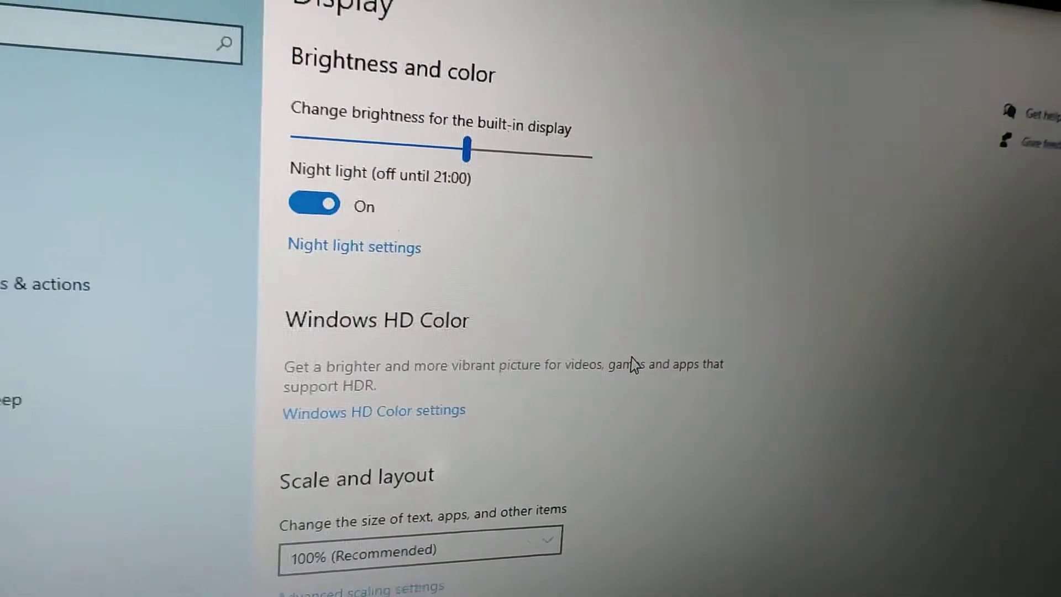
- Apply Landscape (flipped) orientation, revert to Landscape, and relist the orientation choices
scroll("down", 3)
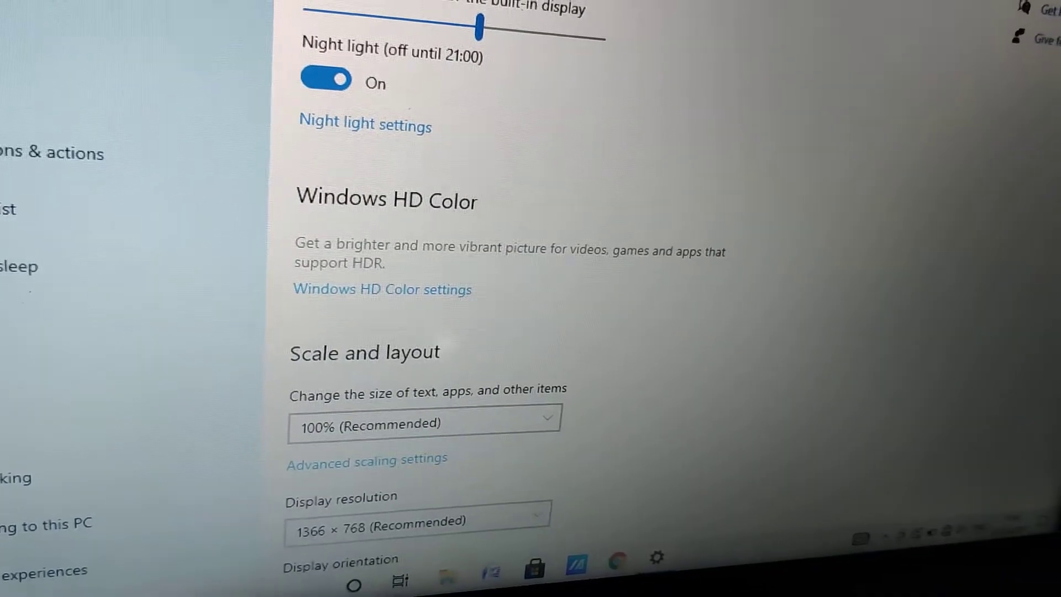
scroll("down", 3)
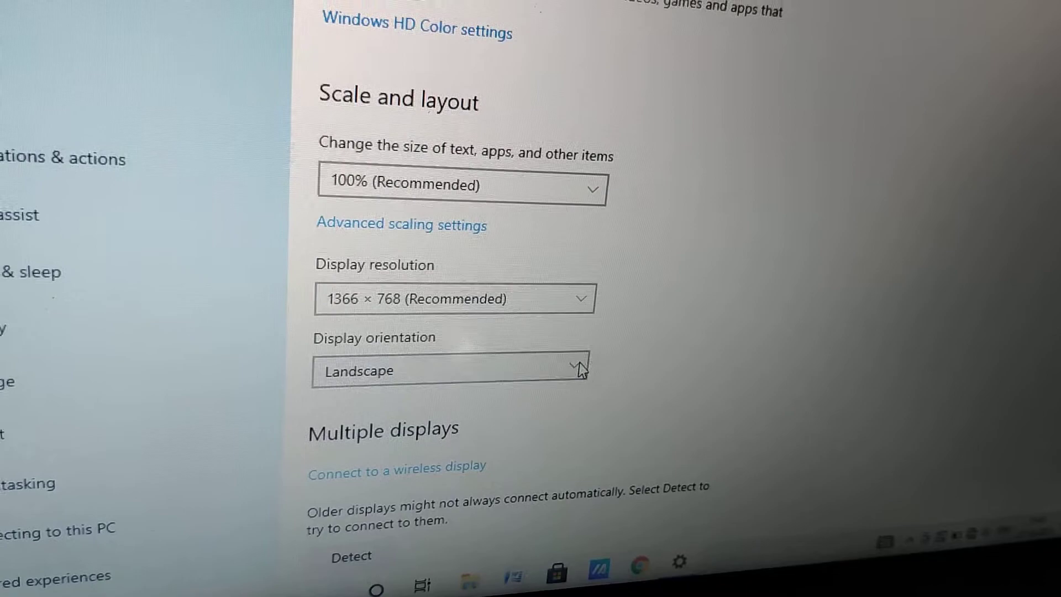
left_click(449, 370)
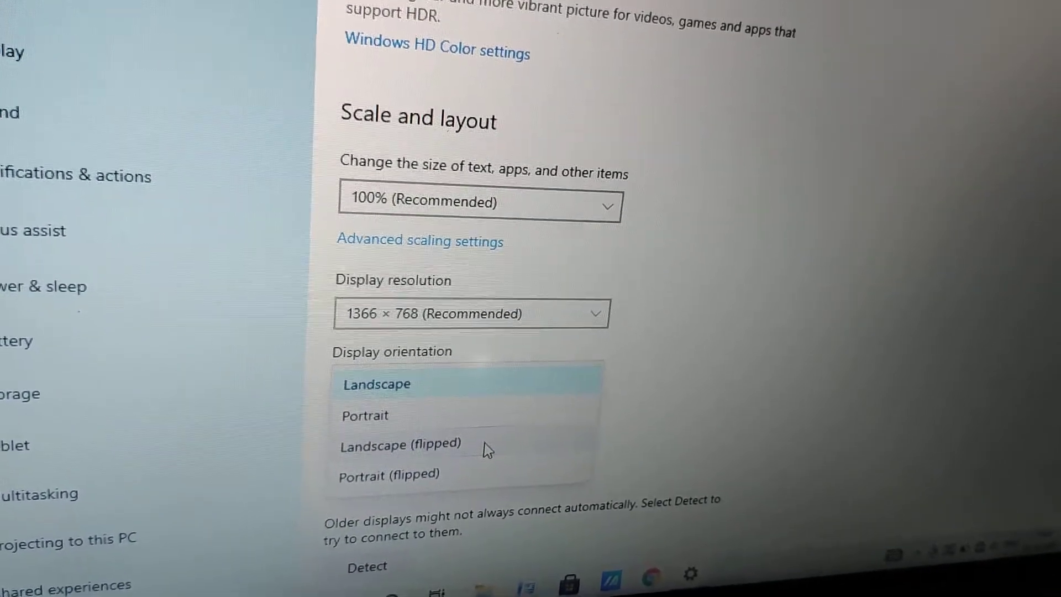
left_click(399, 446)
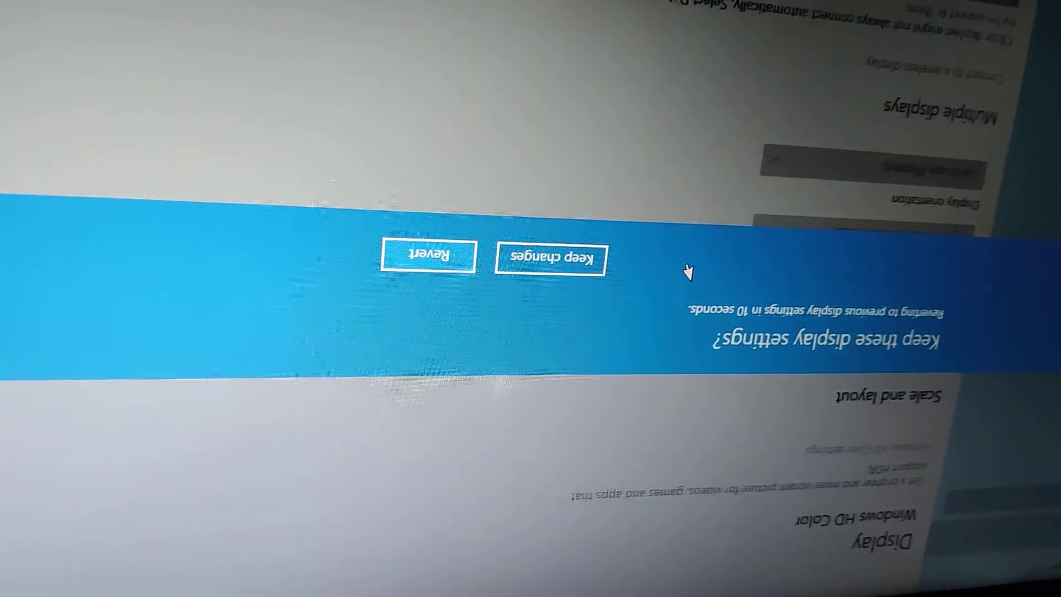
left_click(552, 260)
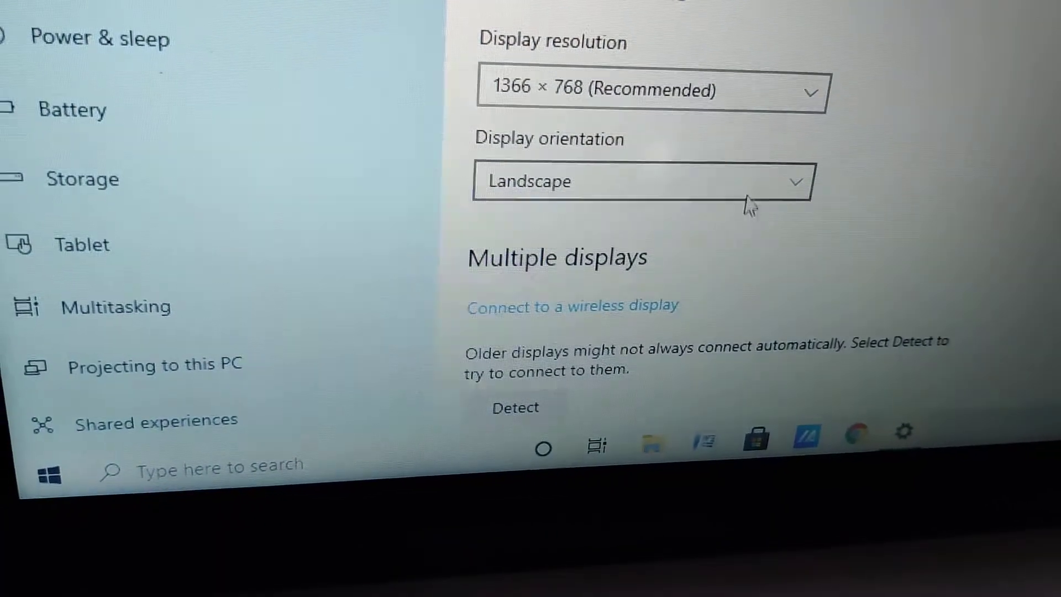
left_click(639, 181)
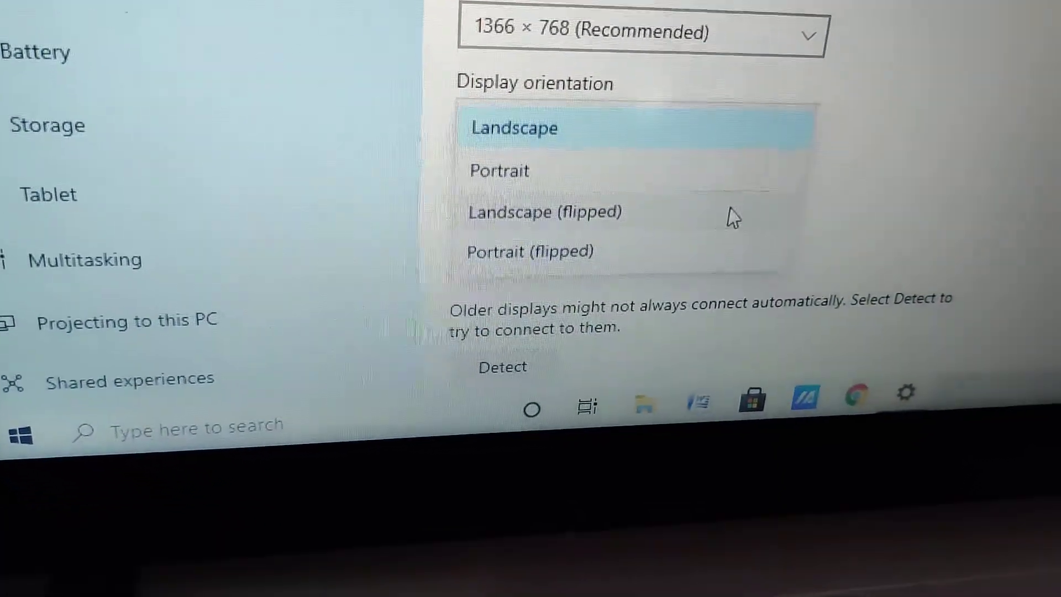